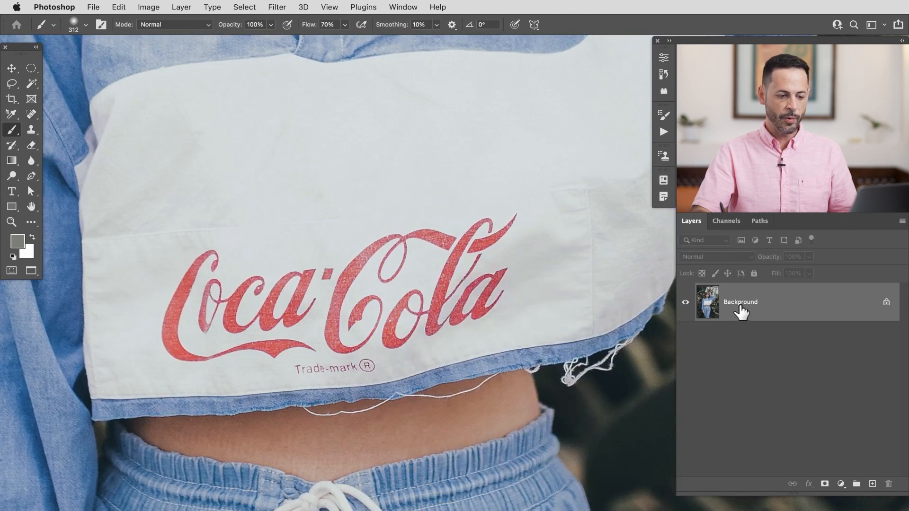
Duplicate the Background layer into a new Layer 1 with Cmd+J
key(cmd+j)
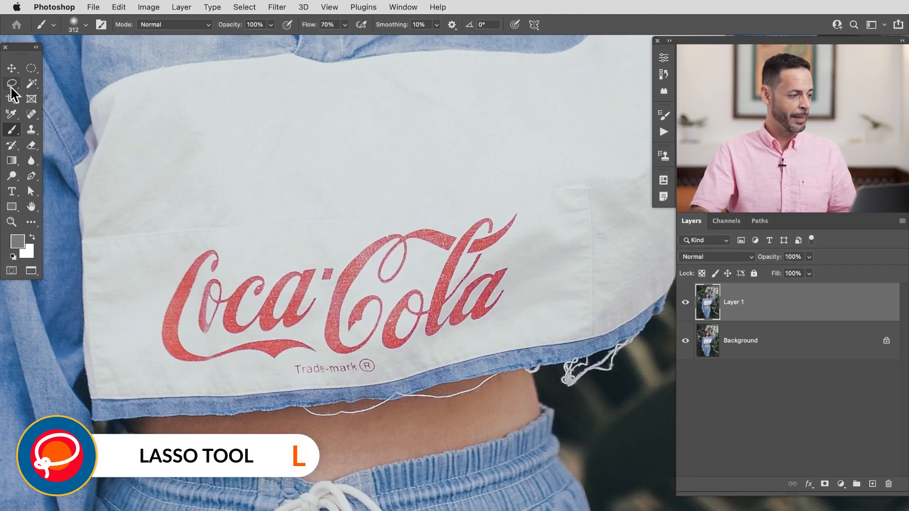
Lasso loosely around the Coca-Cola logo and trademark text, then open the Edit menu
click(11, 83)
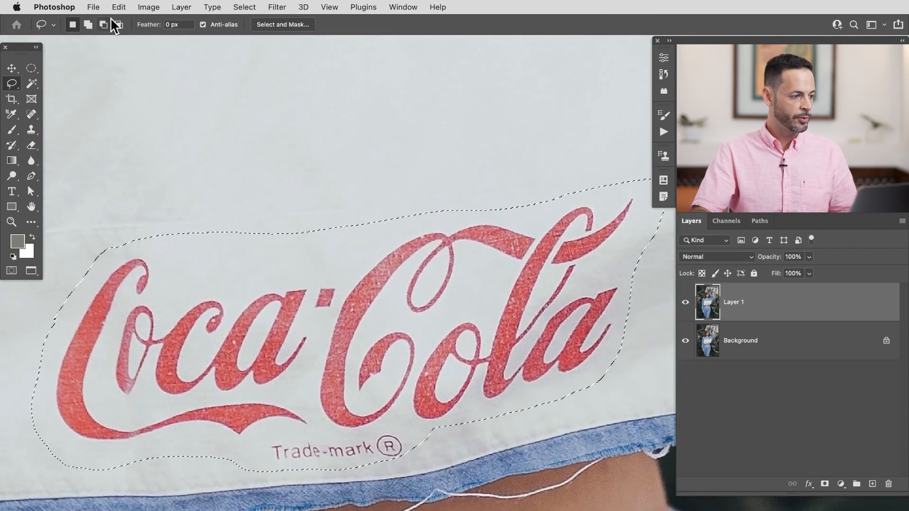
click(119, 7)
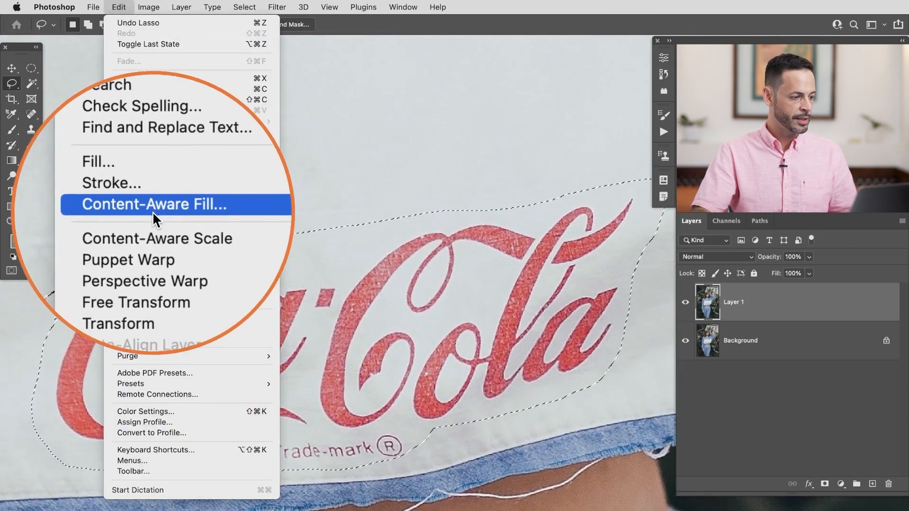
Preview Content-Aware Fill over the logo, keeping output set to Current Layer
click(152, 204)
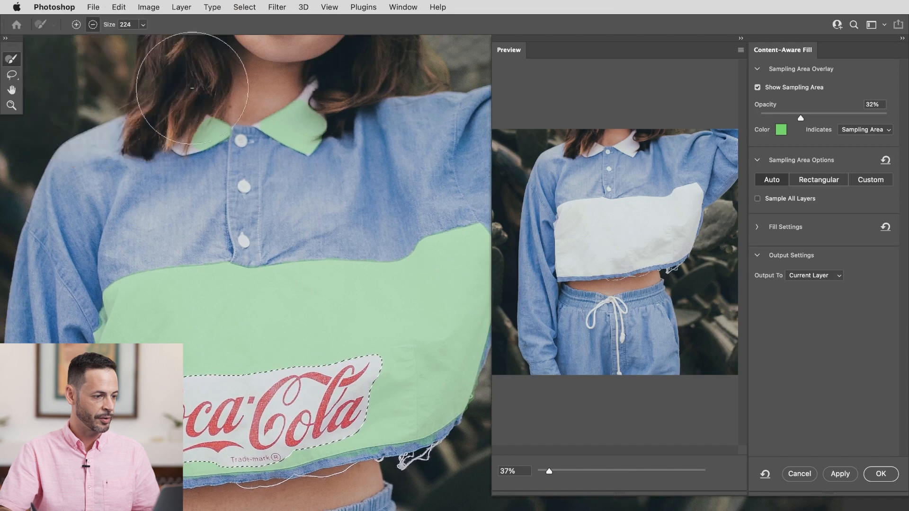
mouse_move(322, 206)
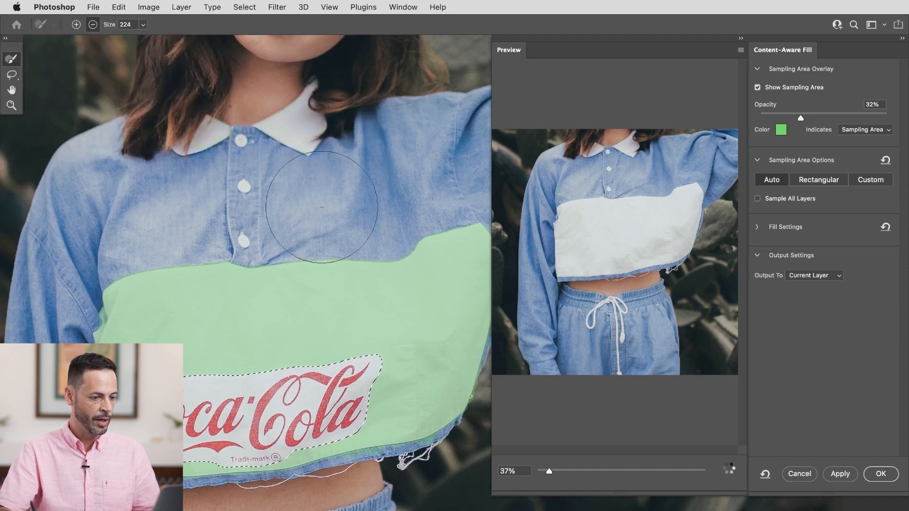
scroll(down, 3)
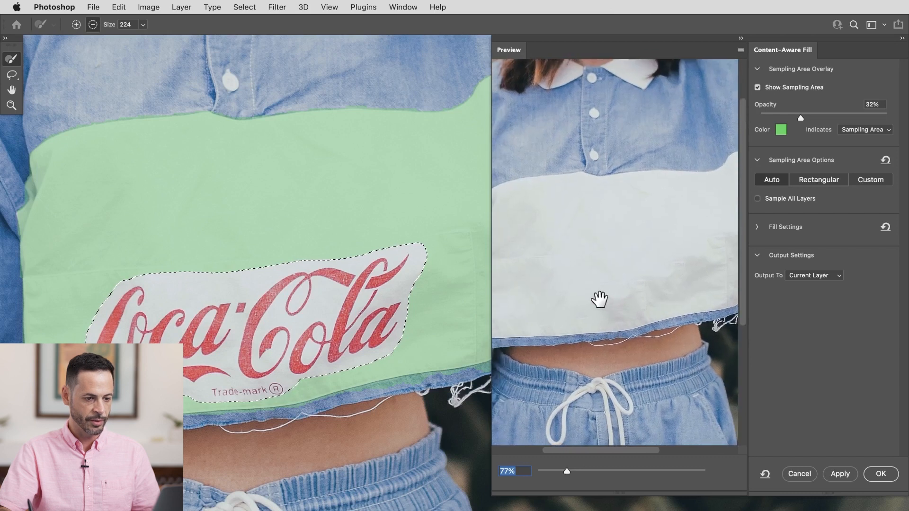
click(814, 275)
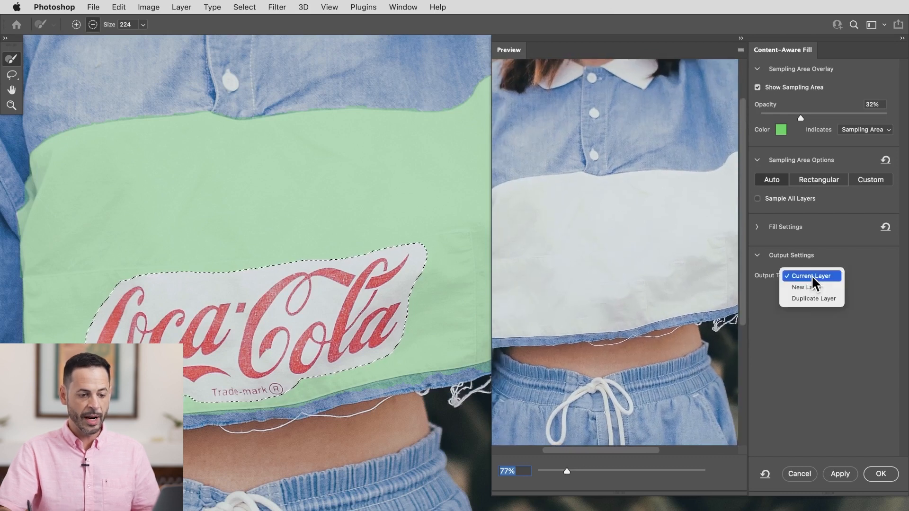
mouse_move(824, 283)
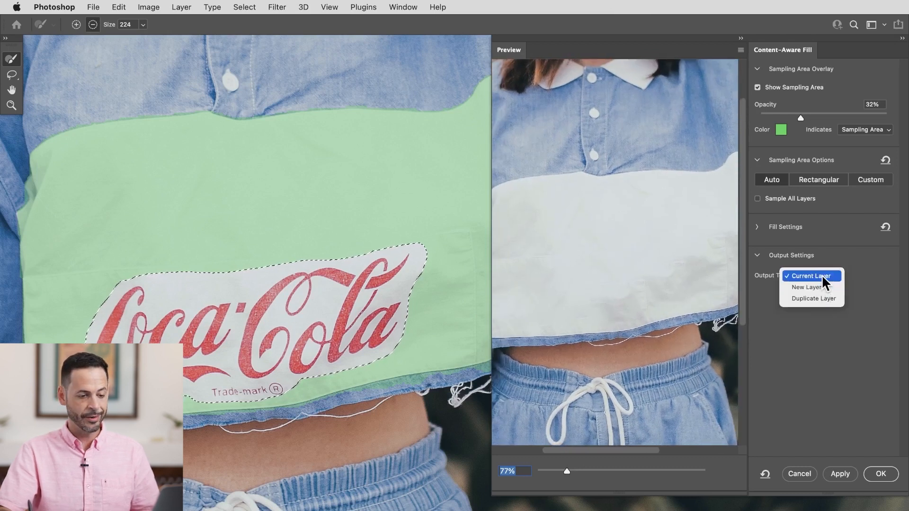
click(810, 276)
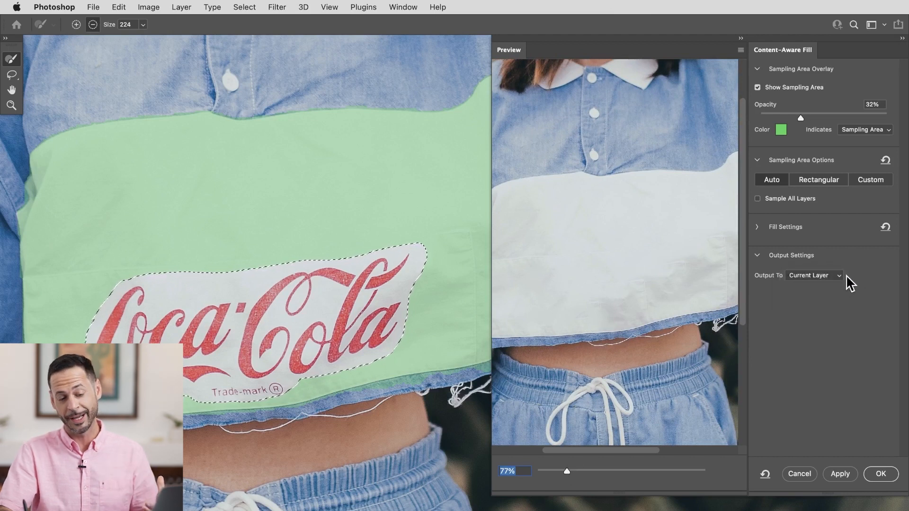
Apply the Content-Aware Fill, deselect, and pick up the healing tools with J
click(880, 473)
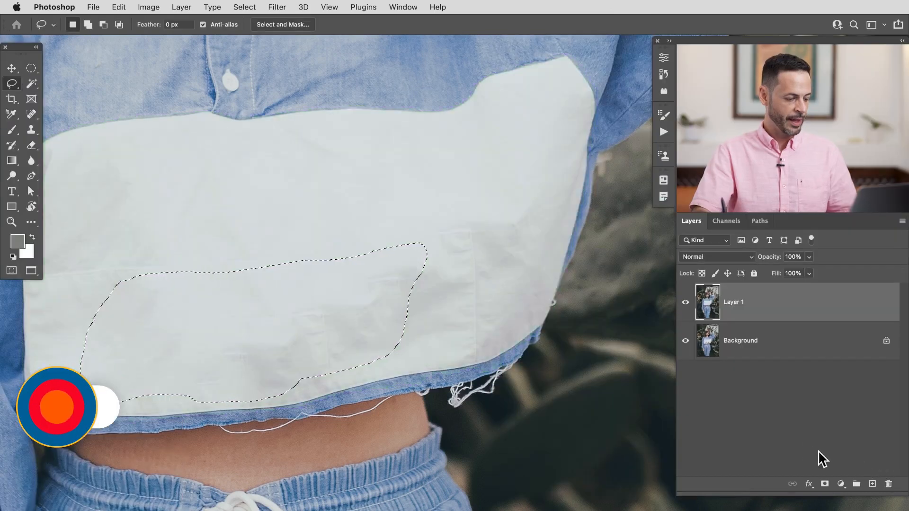
key(cmd+d)
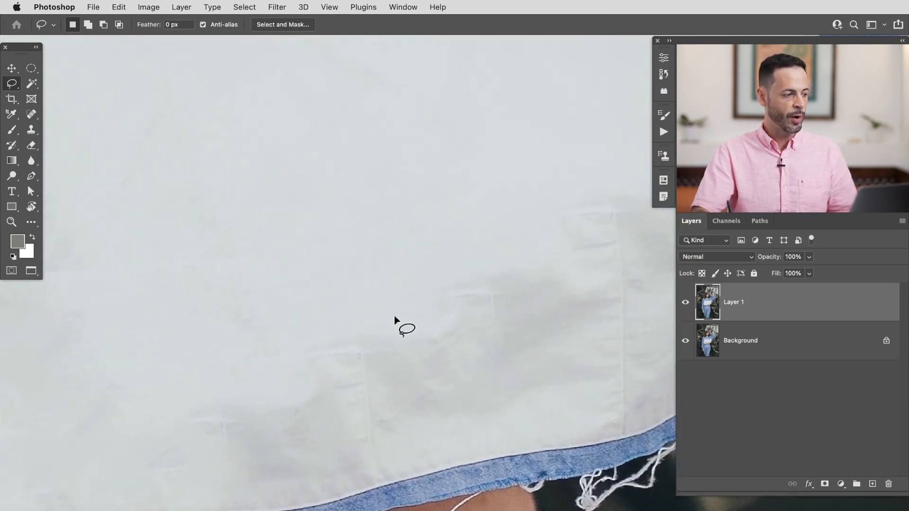
key(j)
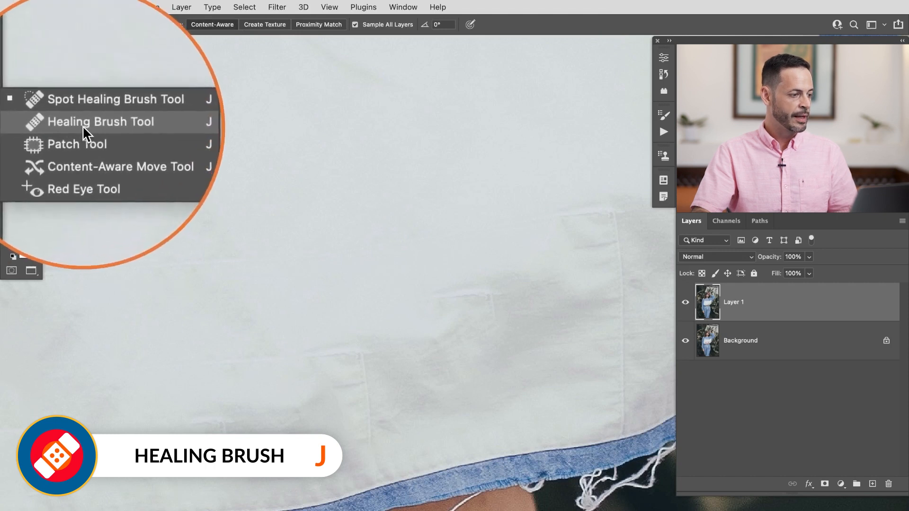
Switch to the Healing Brush, add a new Layer 2, and make Layer 2 visible
click(101, 122)
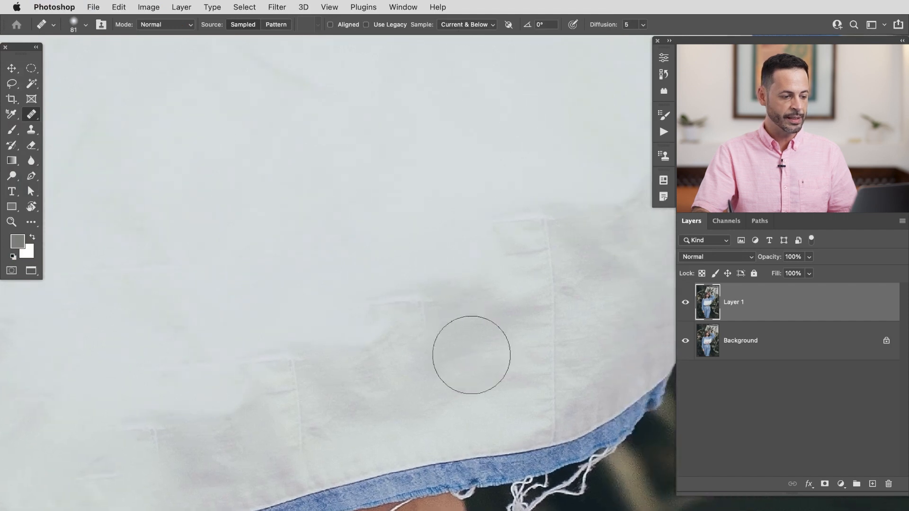
click(470, 355)
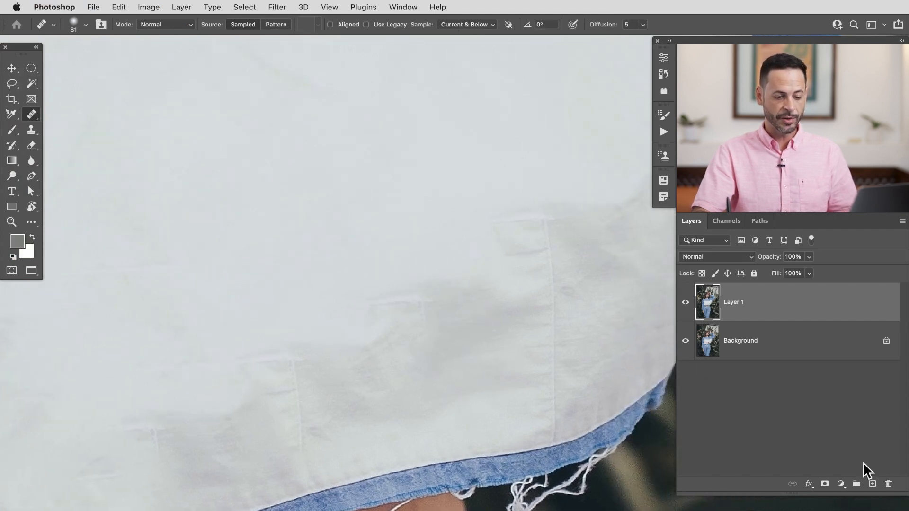
click(856, 483)
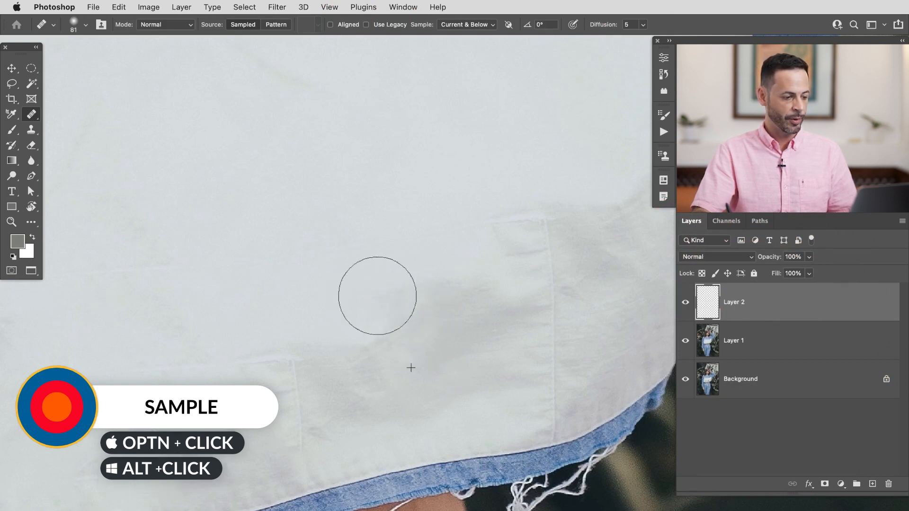
mouse_move(287, 460)
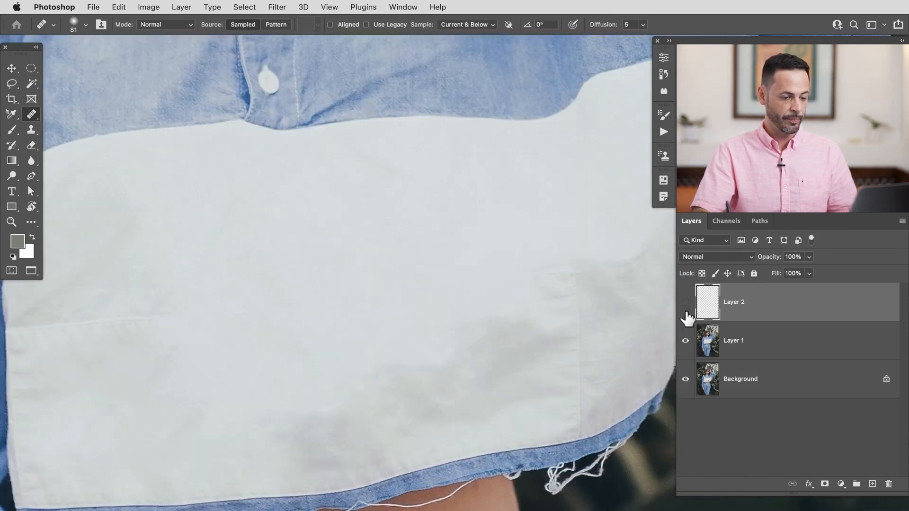
click(685, 302)
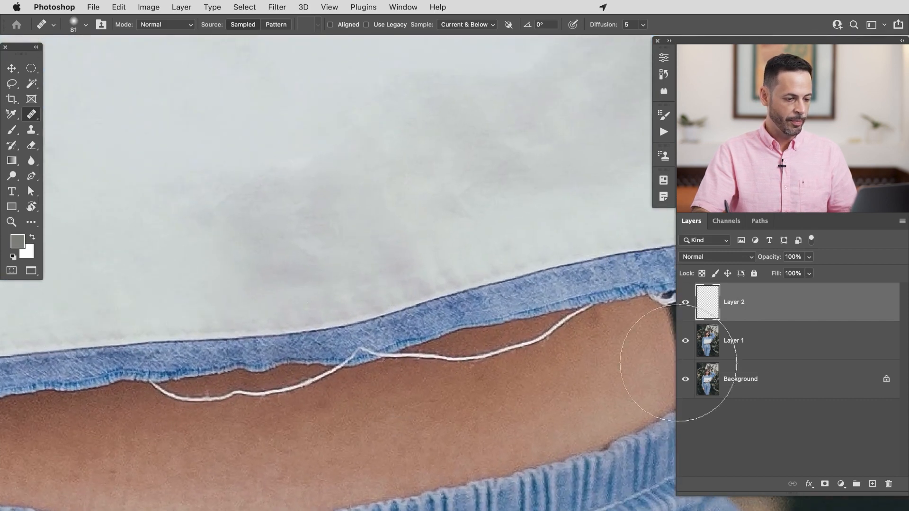
Merge the retouch layers into Layer 2, then lasso the drawstring and use the Edit menu
key(cmd+e)
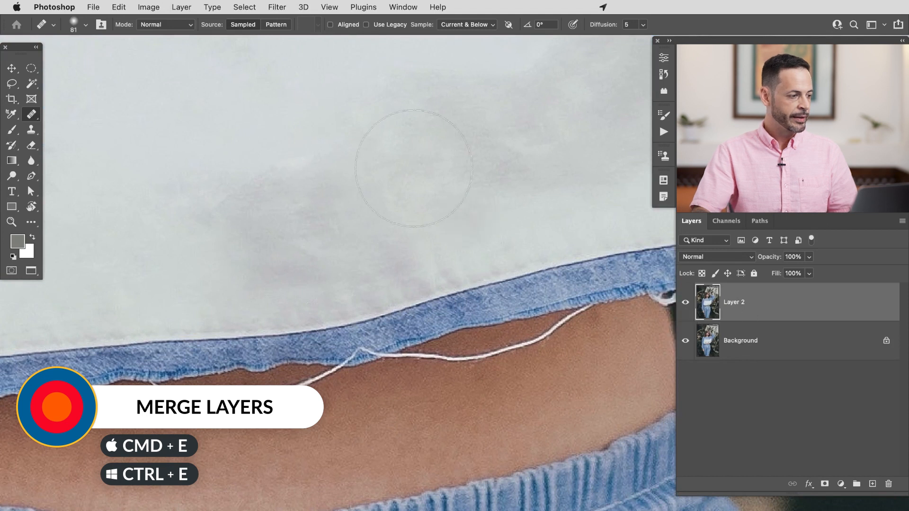
click(11, 84)
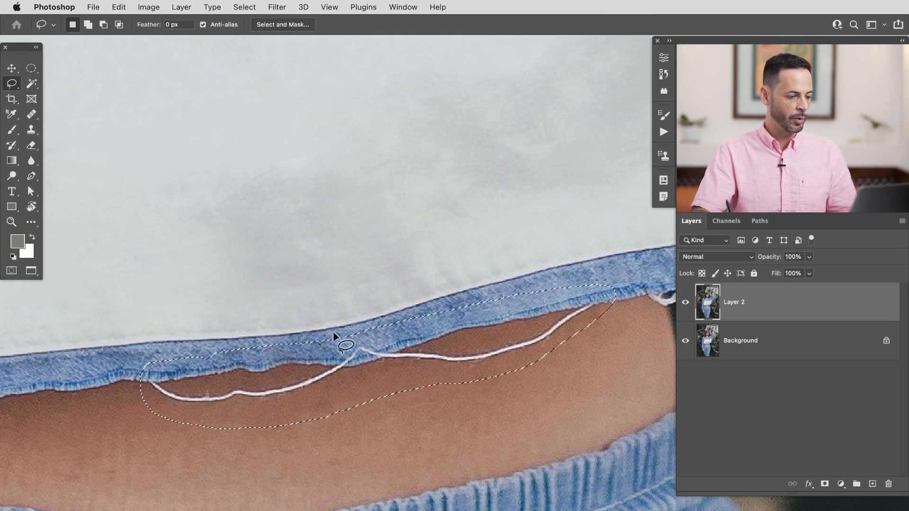
click(119, 7)
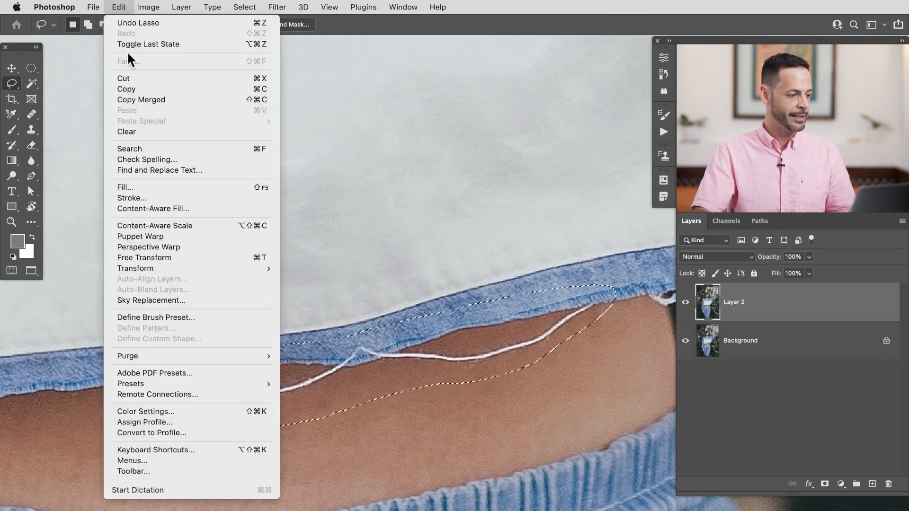
click(153, 208)
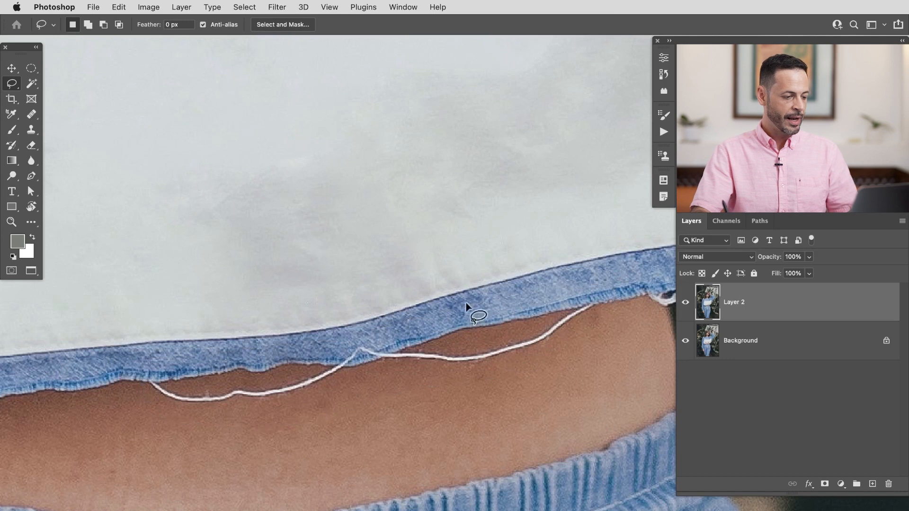
Open the healing brush flyout in the toolbar to choose a healing tool
right_click(11, 114)
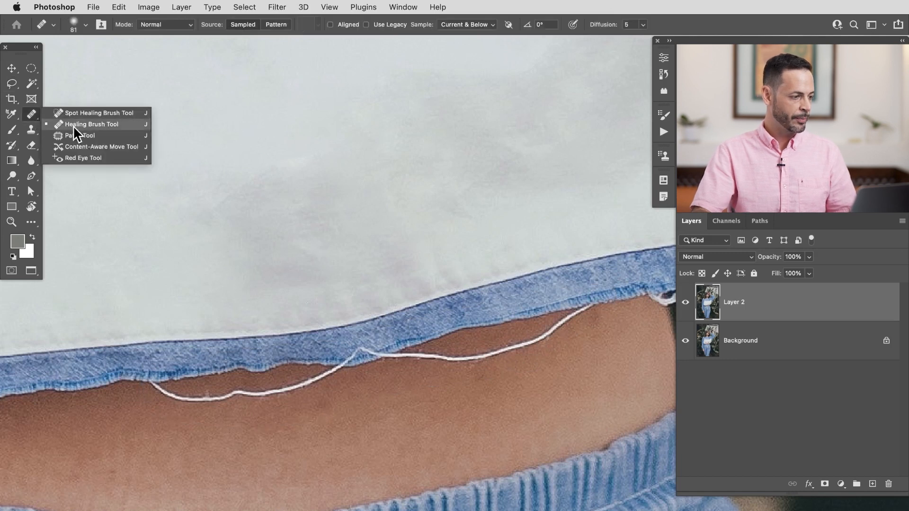
click(91, 124)
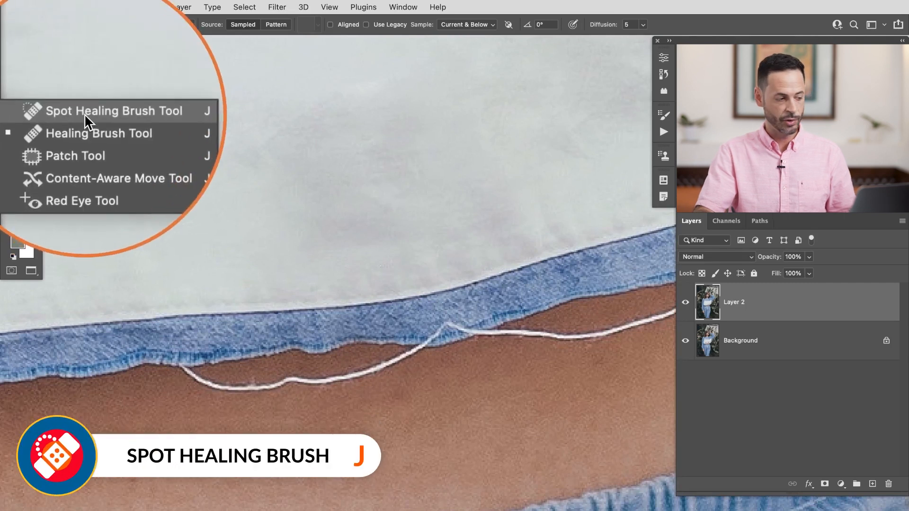
Spot-heal the drawstring below the hem on a new empty Layer 3
click(110, 111)
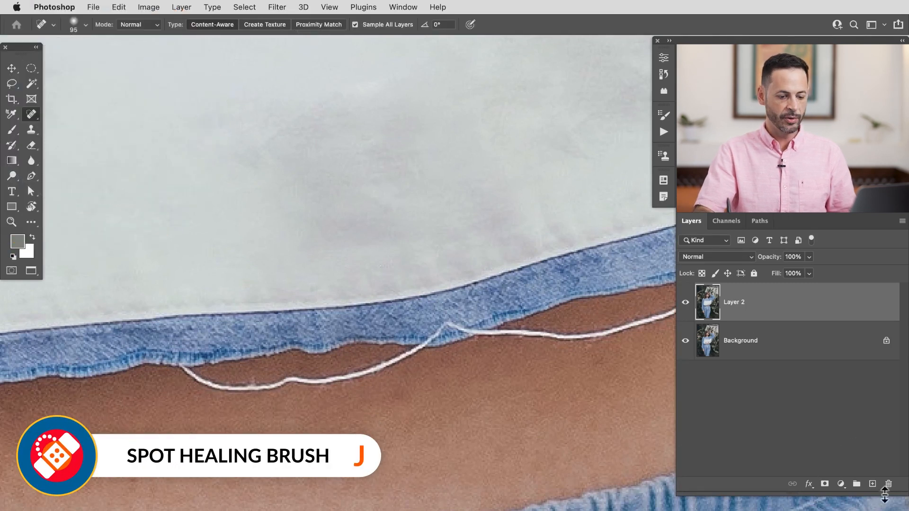
click(873, 484)
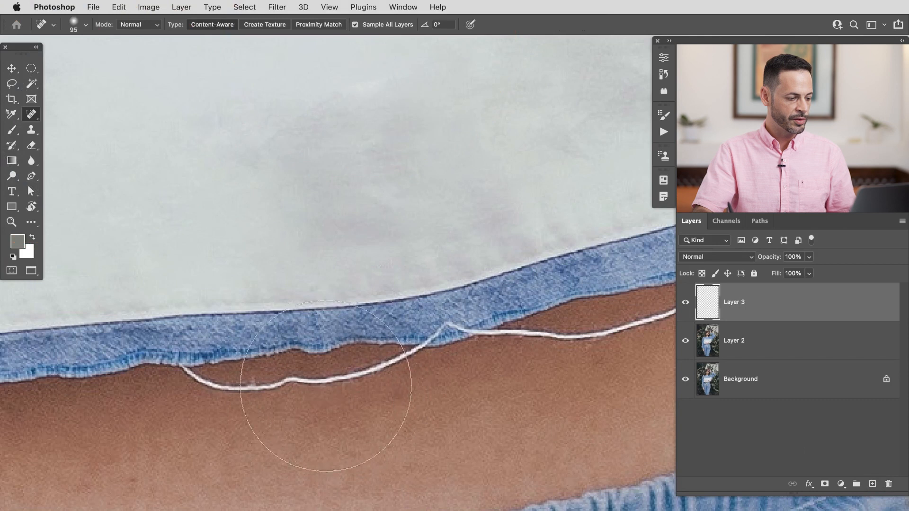
drag(324, 383, 220, 383)
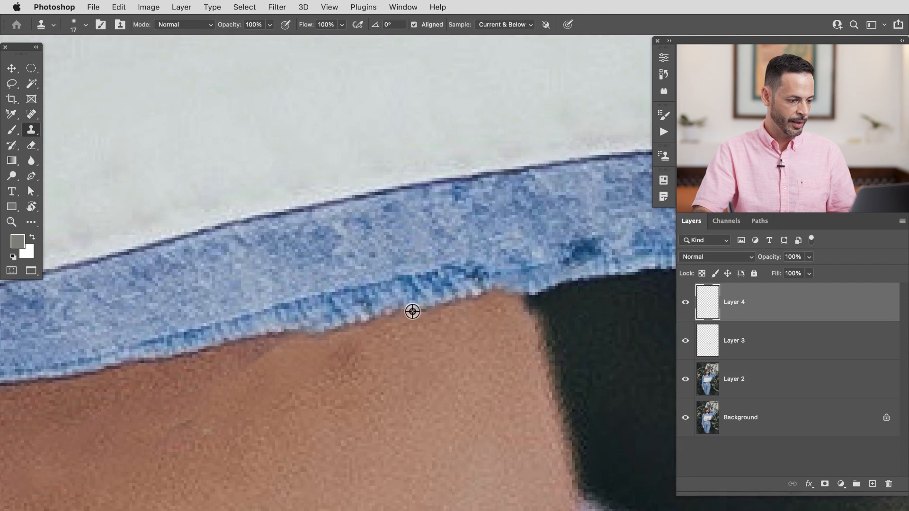
mouse_move(435, 305)
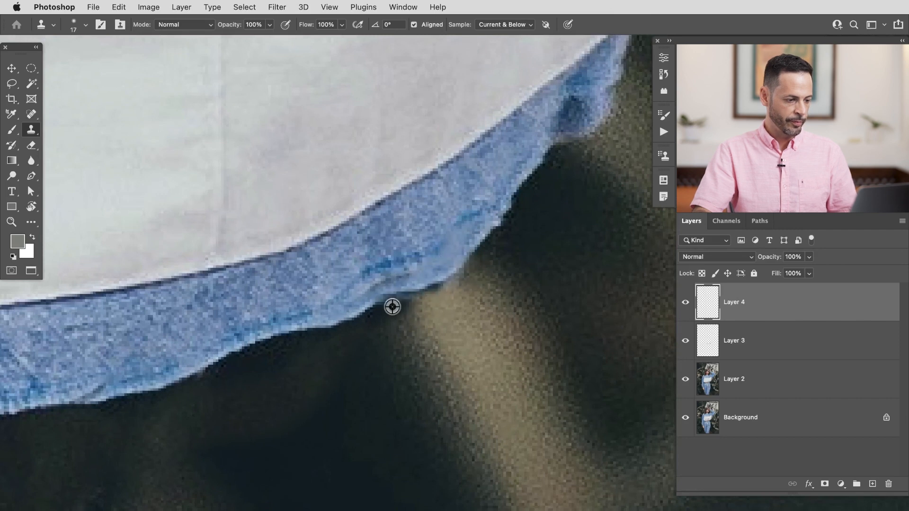
mouse_move(408, 297)
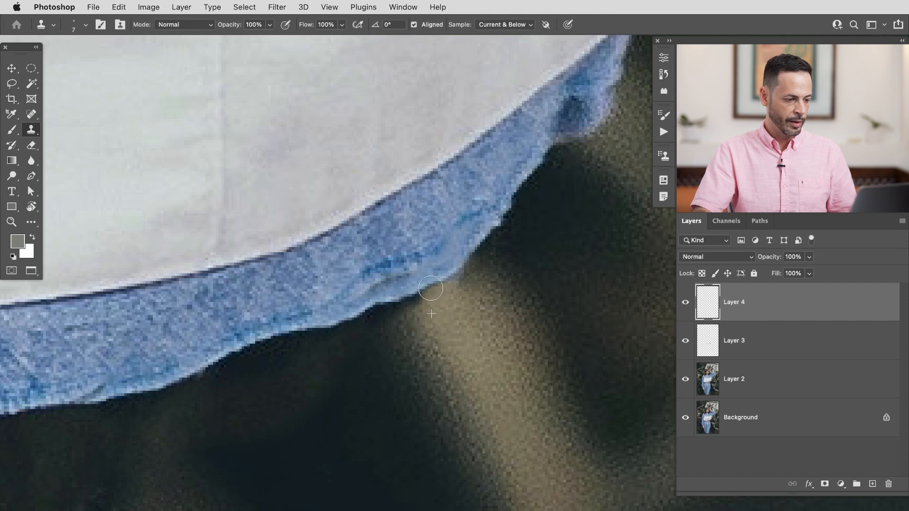
mouse_move(407, 305)
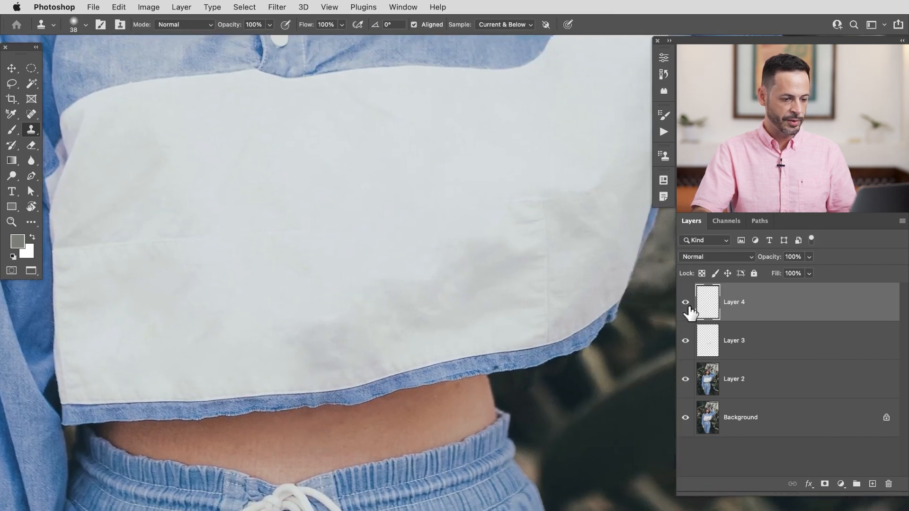
click(685, 302)
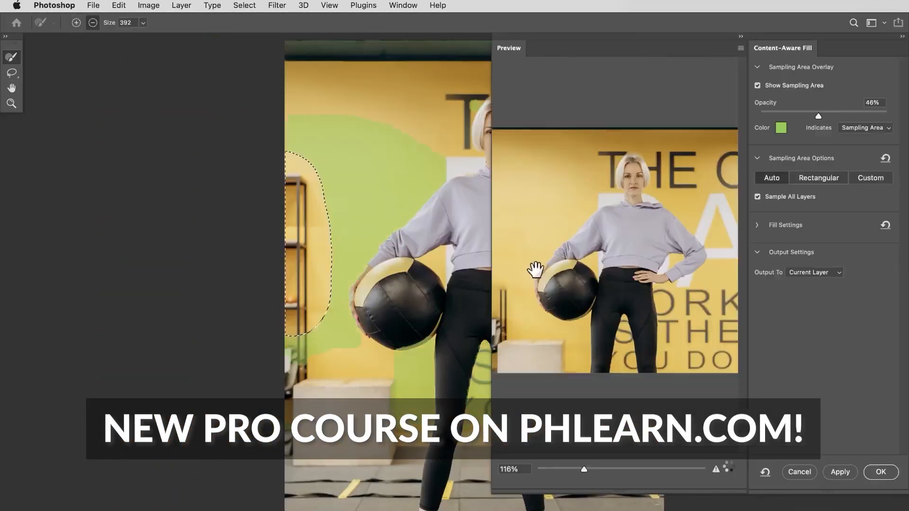
click(880, 472)
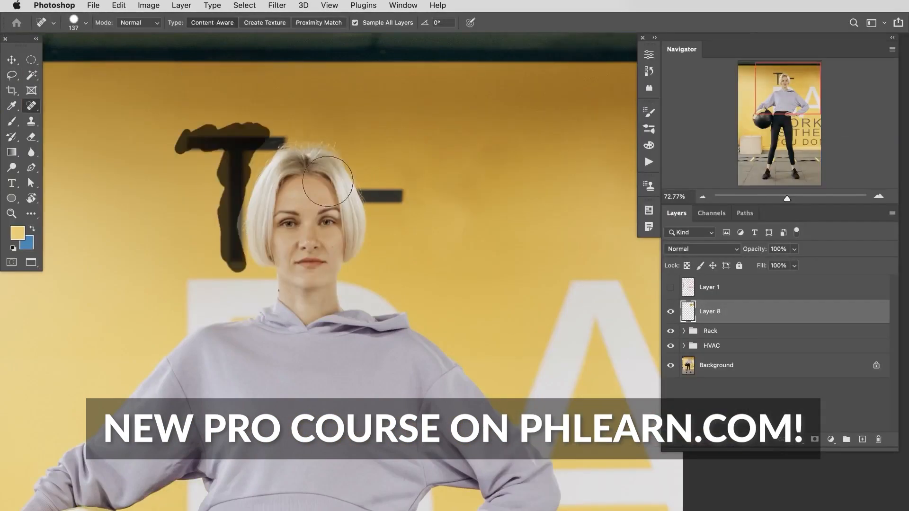